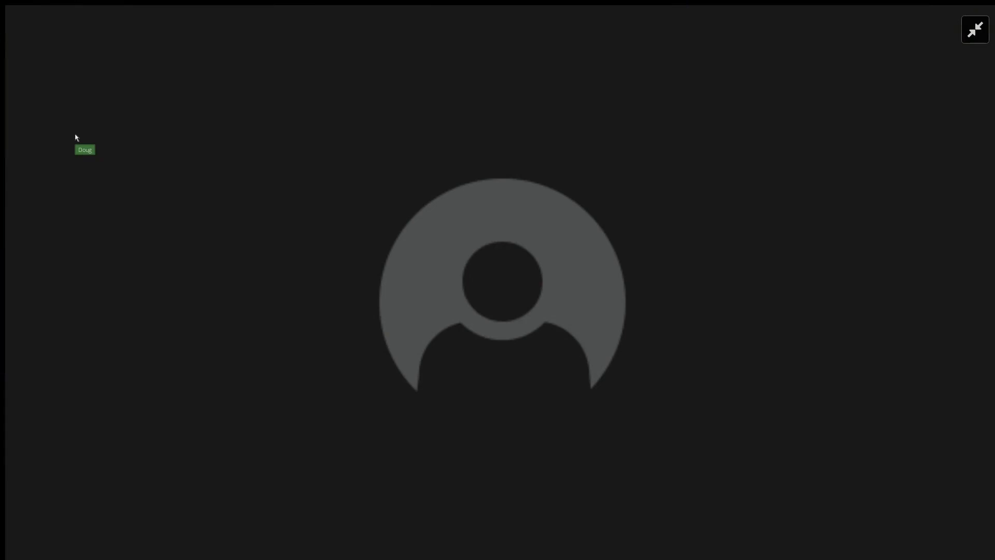
mouse_move(70, 104)
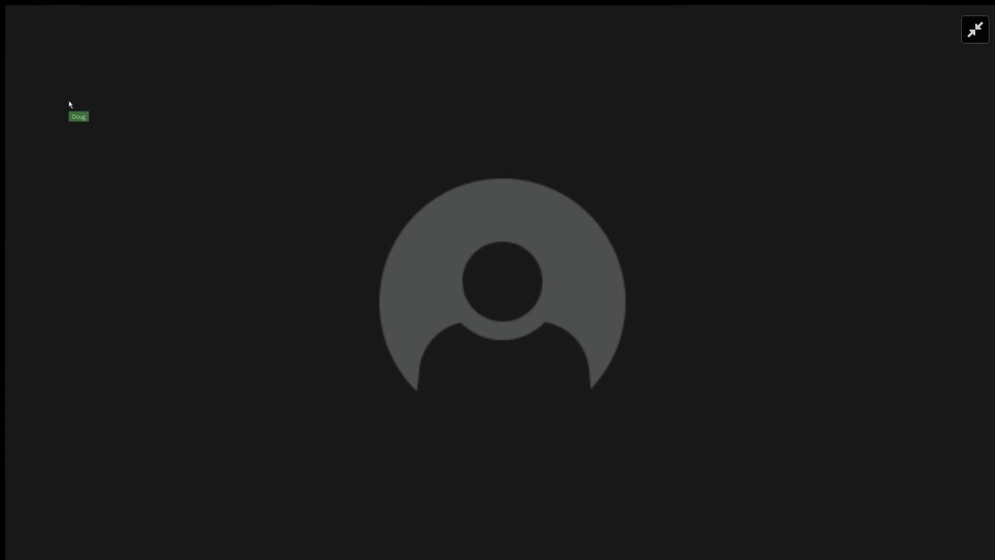
mouse_move(314, 156)
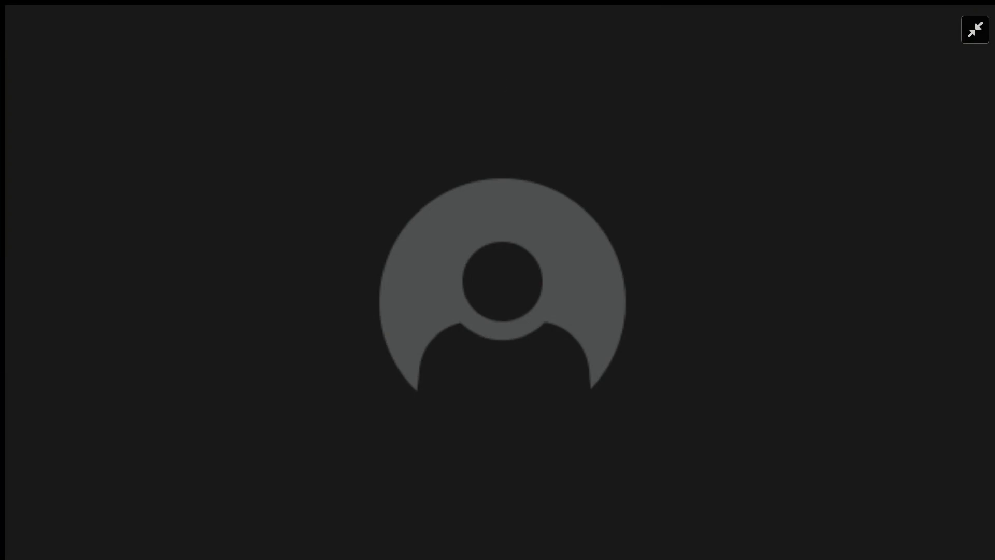
mouse_move(389, 62)
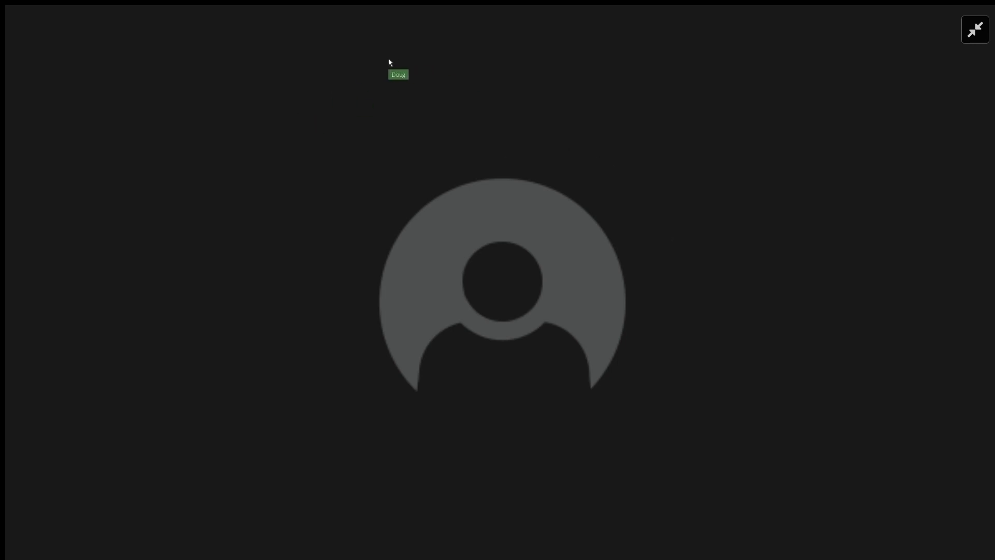